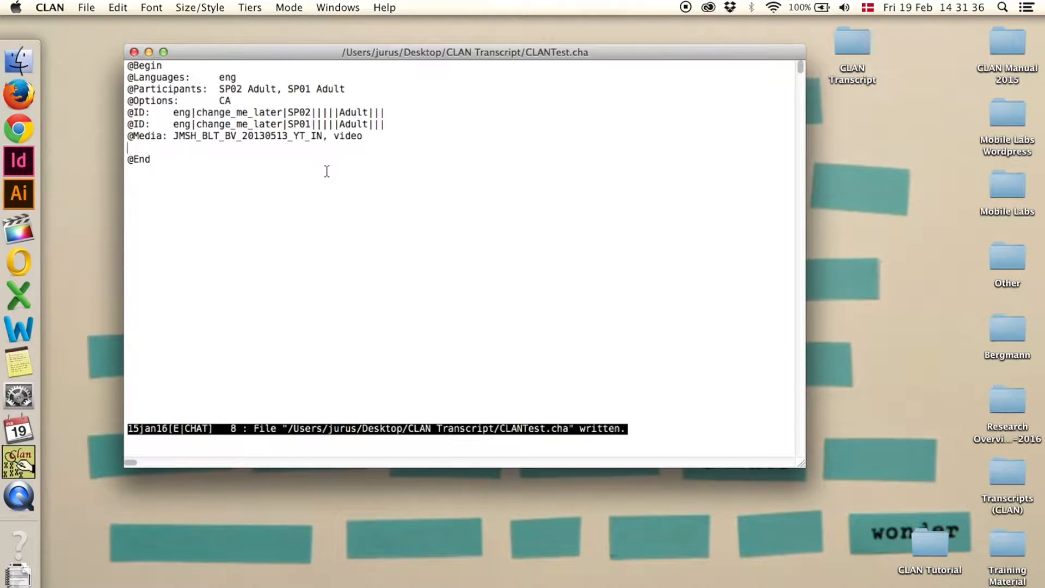
# Bring up the Mode menu listing transcription and playback modes for CLANTest.cha.
pyautogui.click(289, 8)
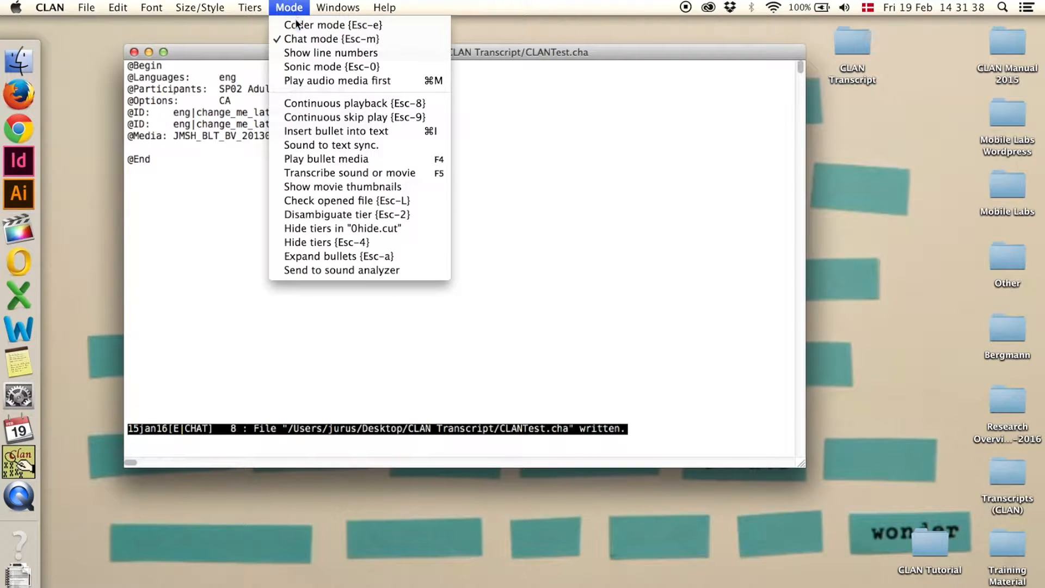
pyautogui.moveTo(349, 173)
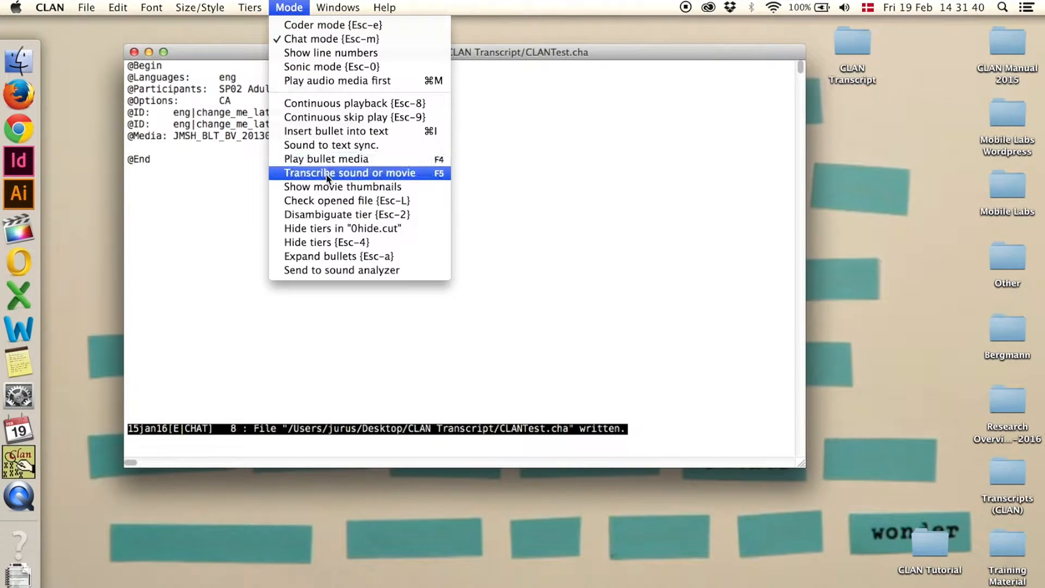
# Start Transcribe sound or movie so the linked video opens in a Movie - Sound window.
pyautogui.click(349, 174)
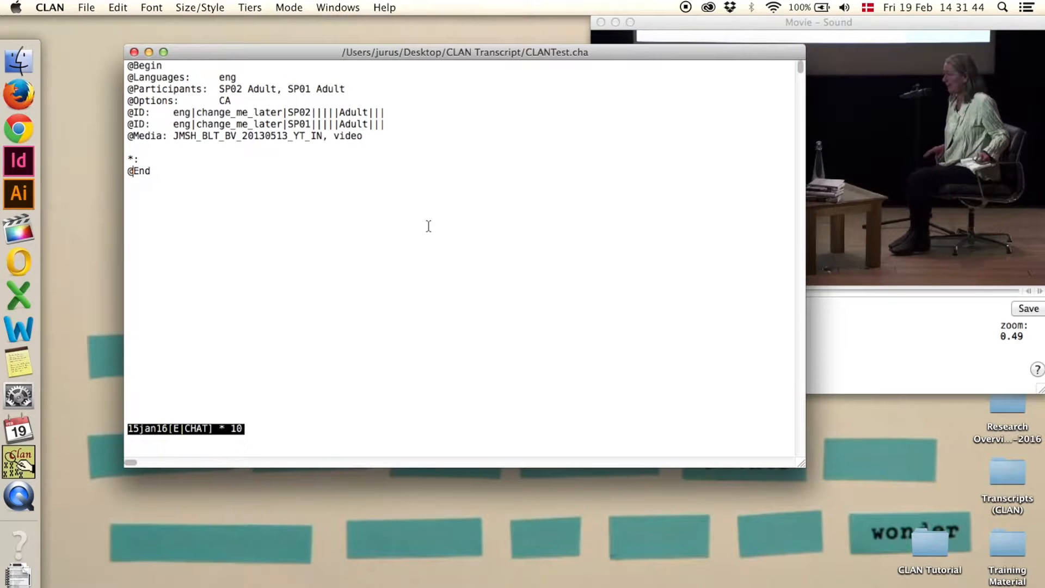
pyautogui.moveTo(587, 117)
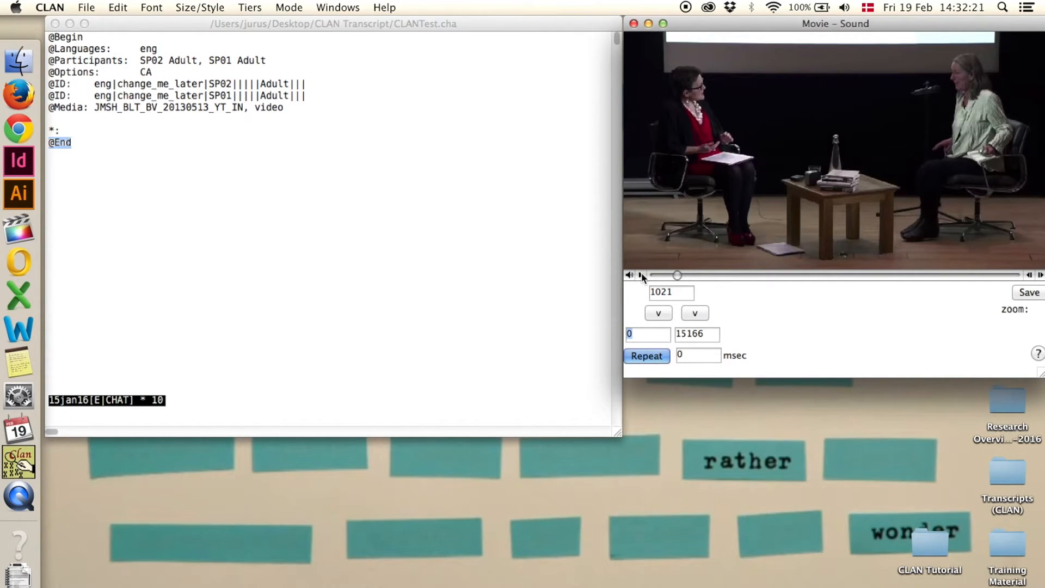
# Play the linked video in the Movie - Sound window from the start of its 15166 ms range.
pyautogui.click(628, 274)
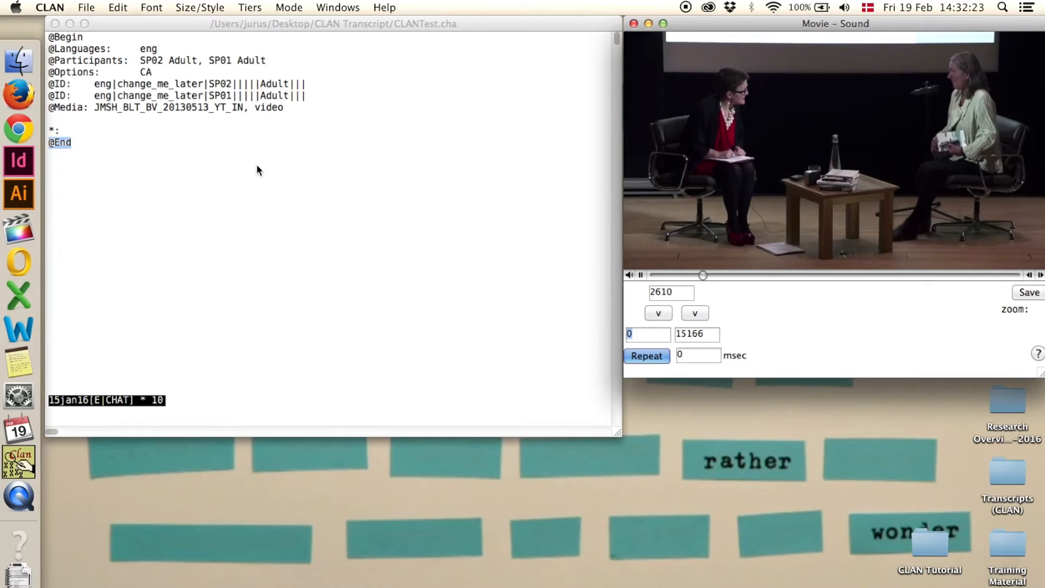